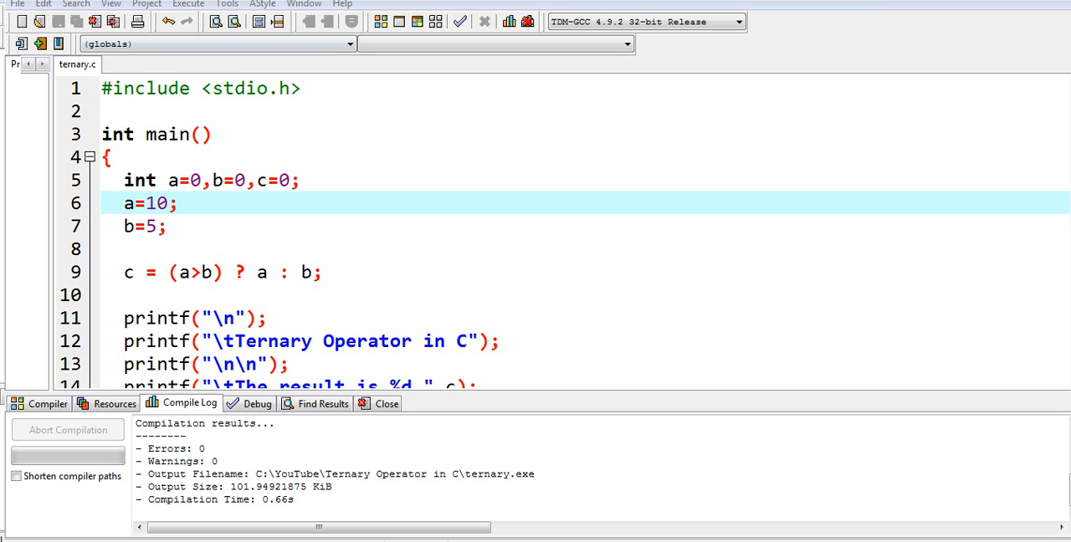
- Show the About Dev-C++ information from the Help menu
click(341, 3)
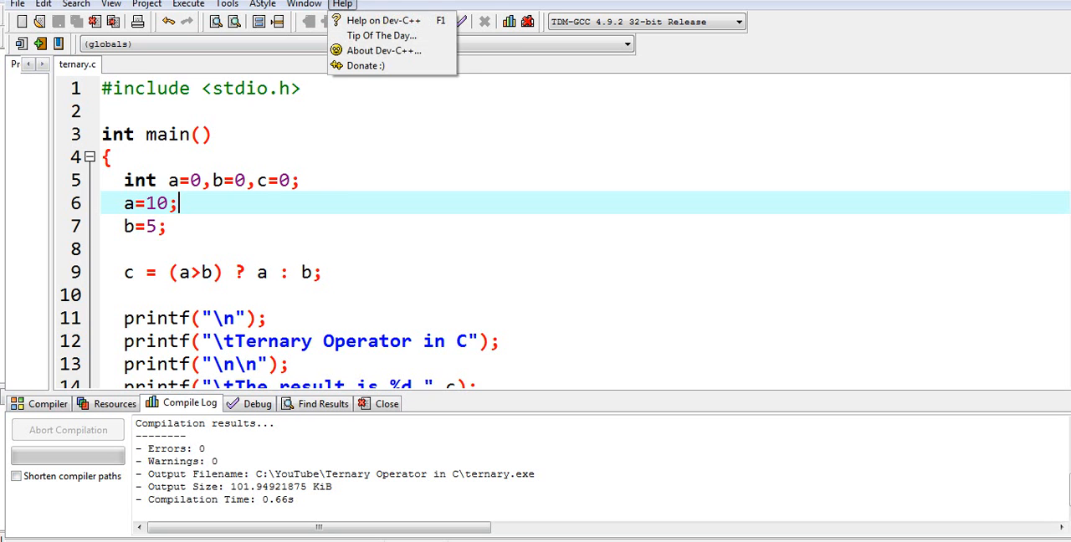
click(383, 50)
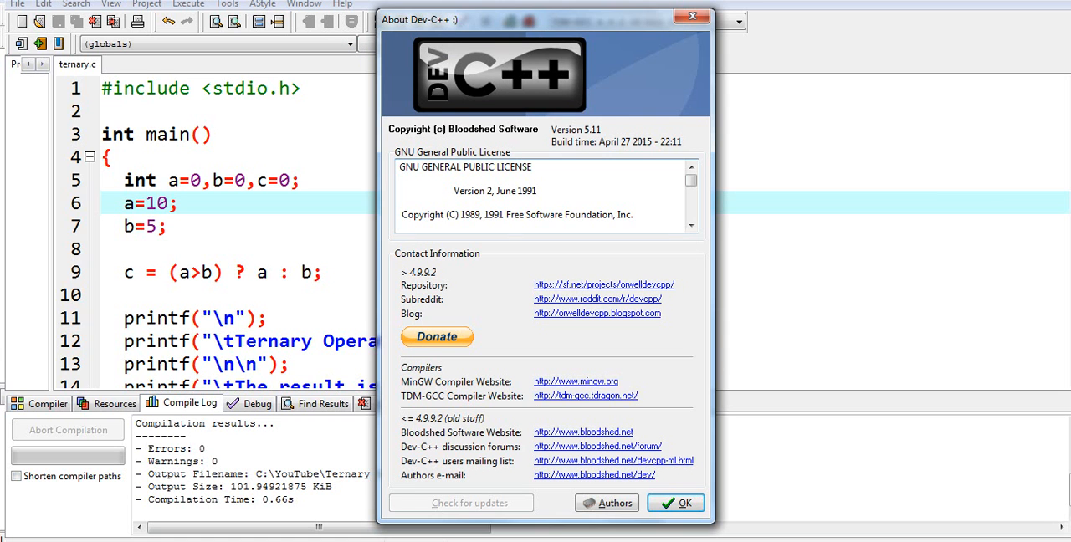
- Dismiss the About dialog with OK, returning to the ternary.c source
click(676, 503)
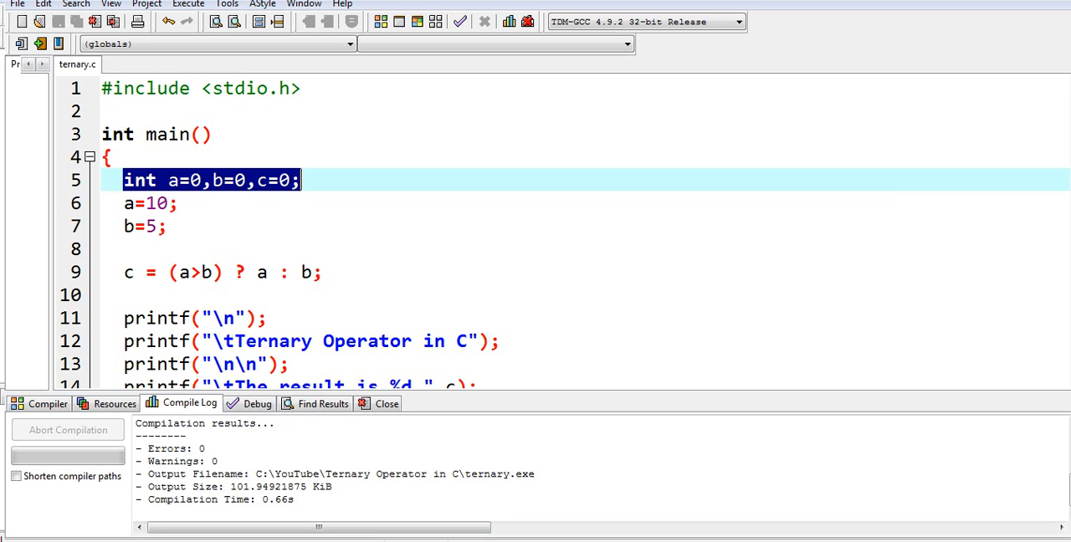
click(164, 226)
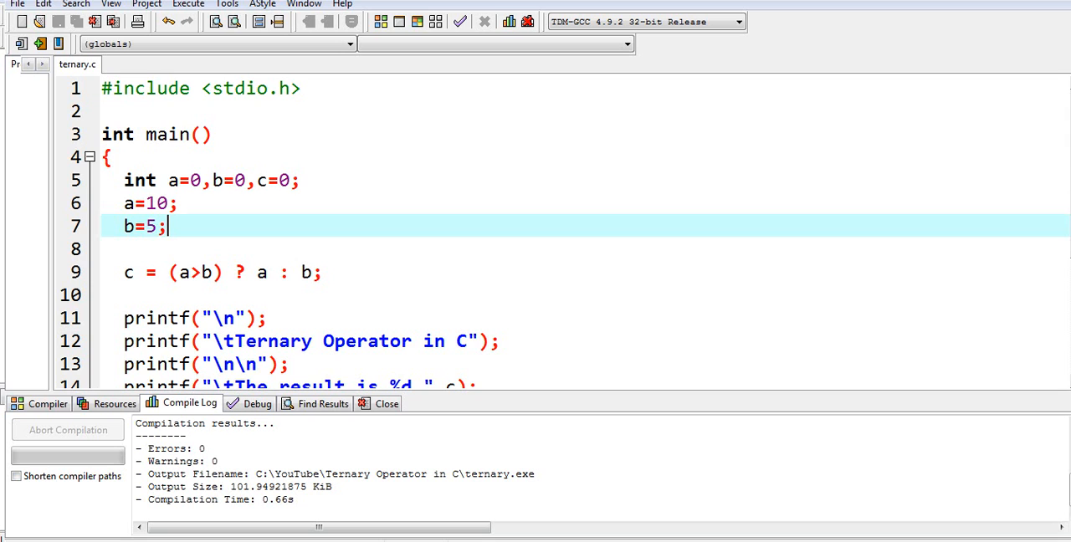
drag(124, 205, 167, 226)
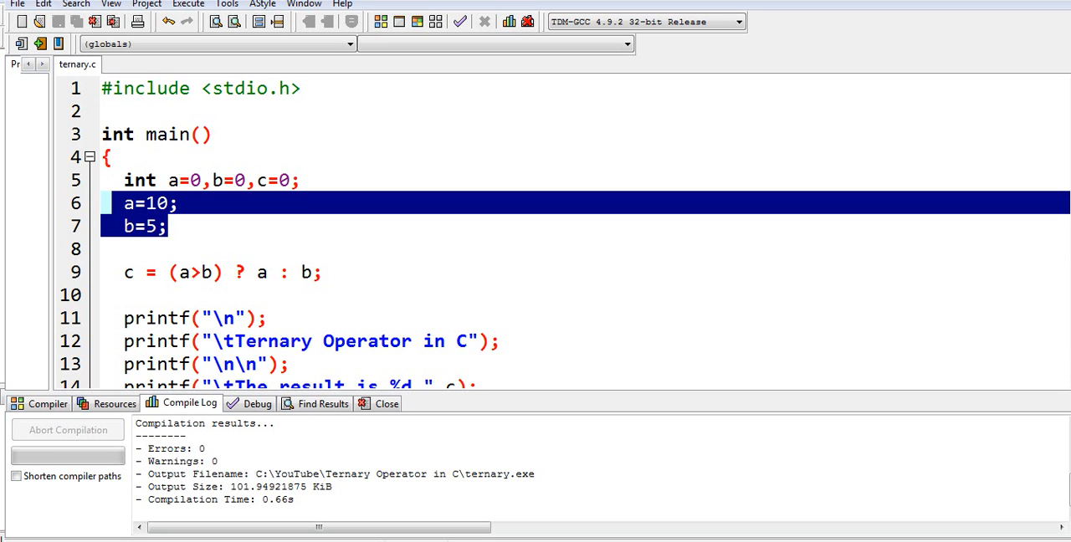
click(175, 204)
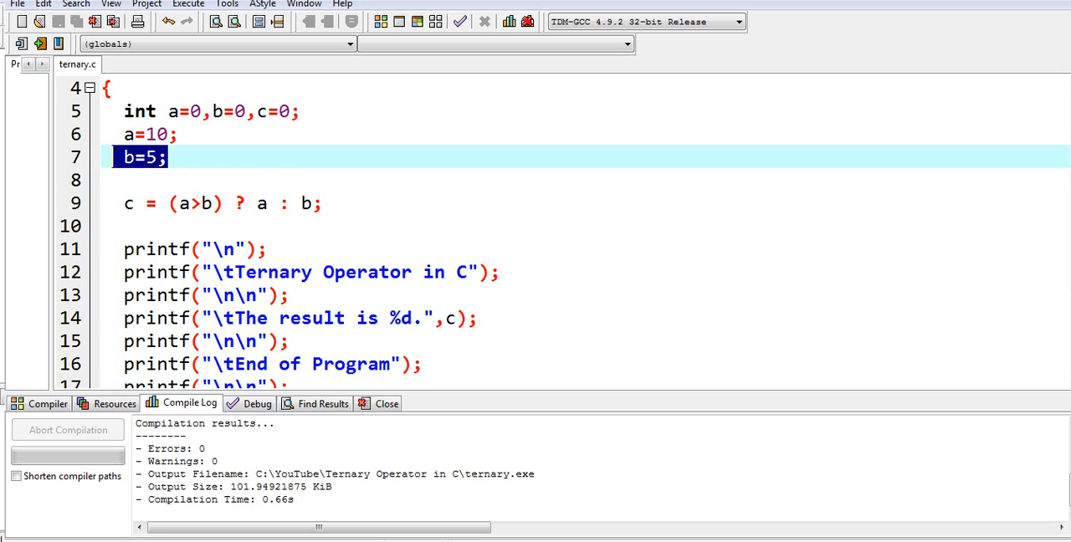
click(125, 202)
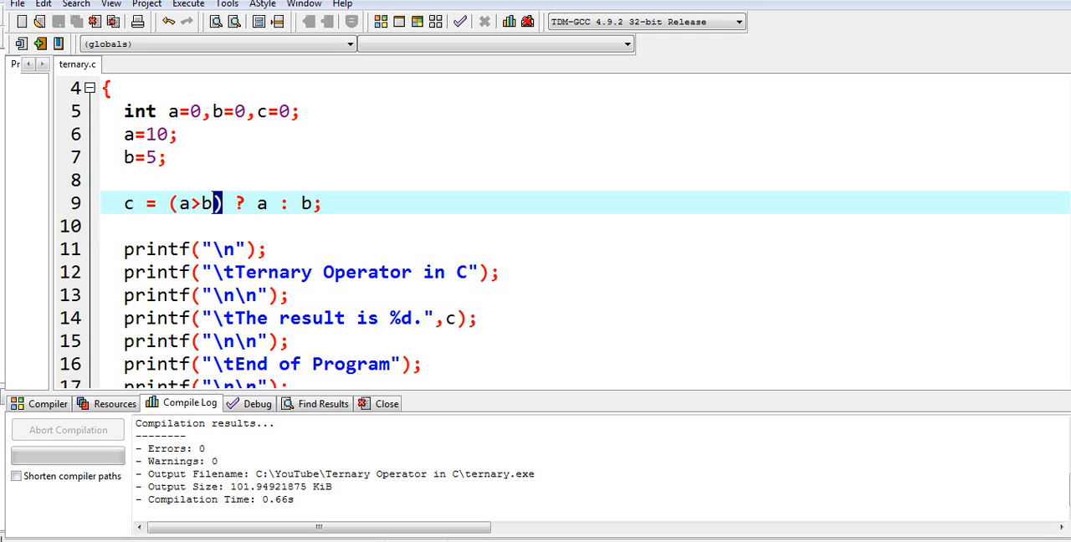
double_click(261, 204)
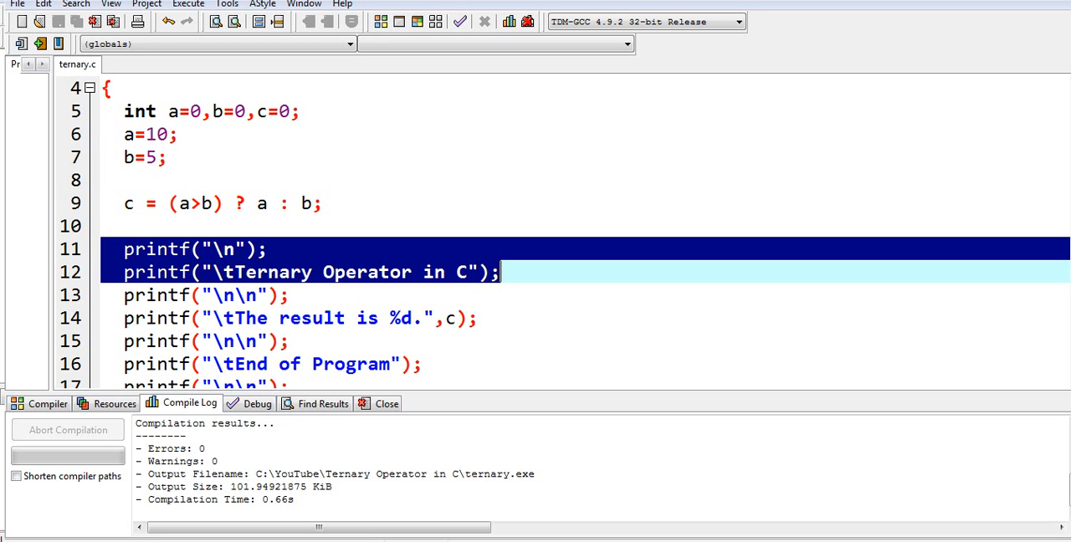
click(268, 247)
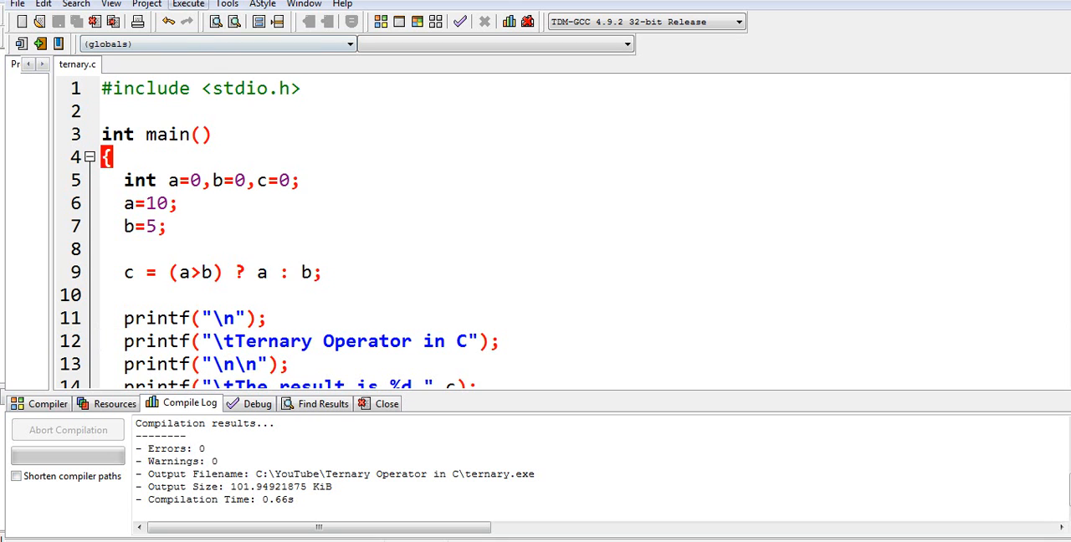
- Compile and run ternary.c, viewing the console output 'The result is 10.'
click(188, 20)
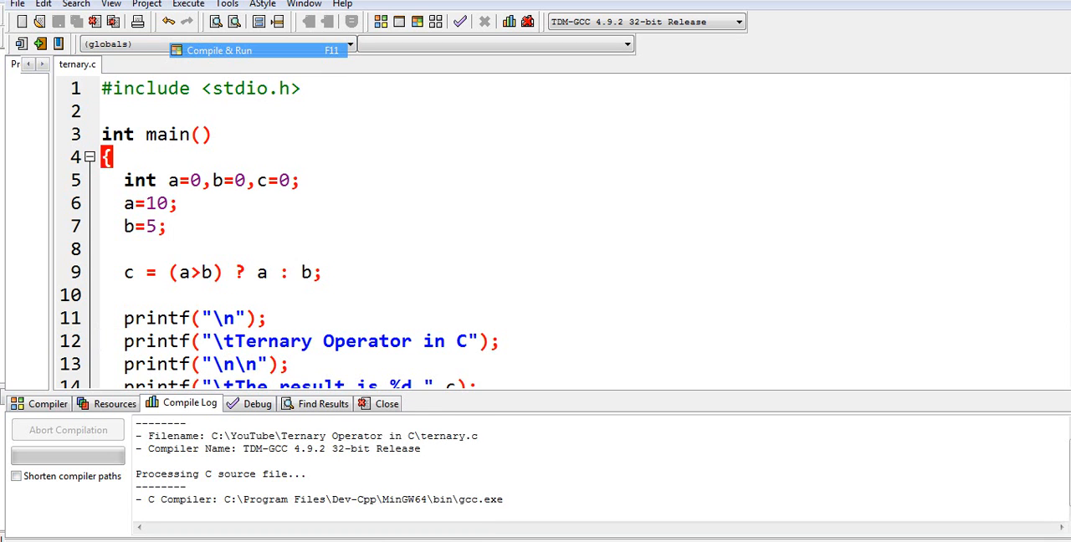
click(219, 50)
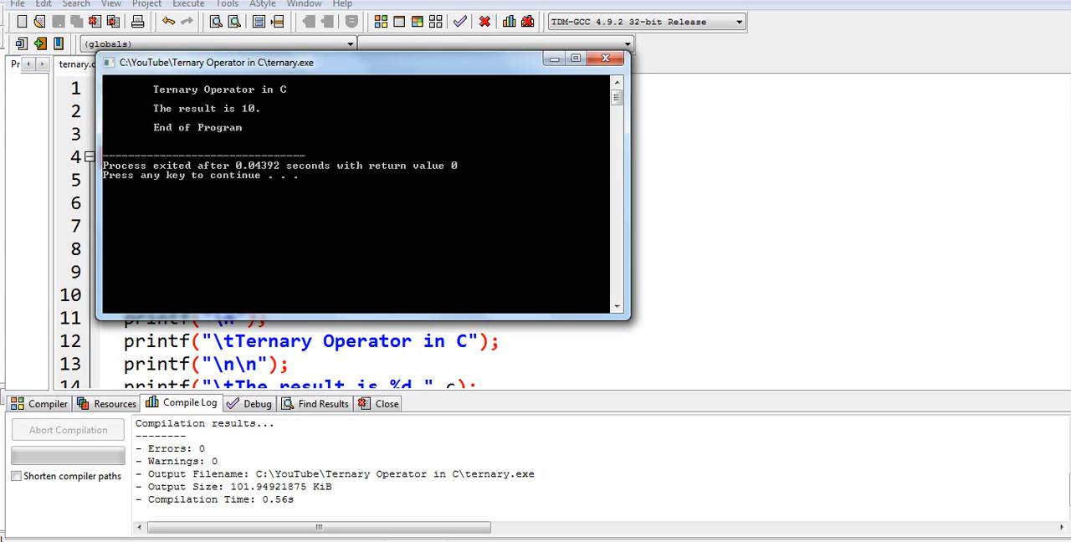
drag(214, 62, 468, 106)
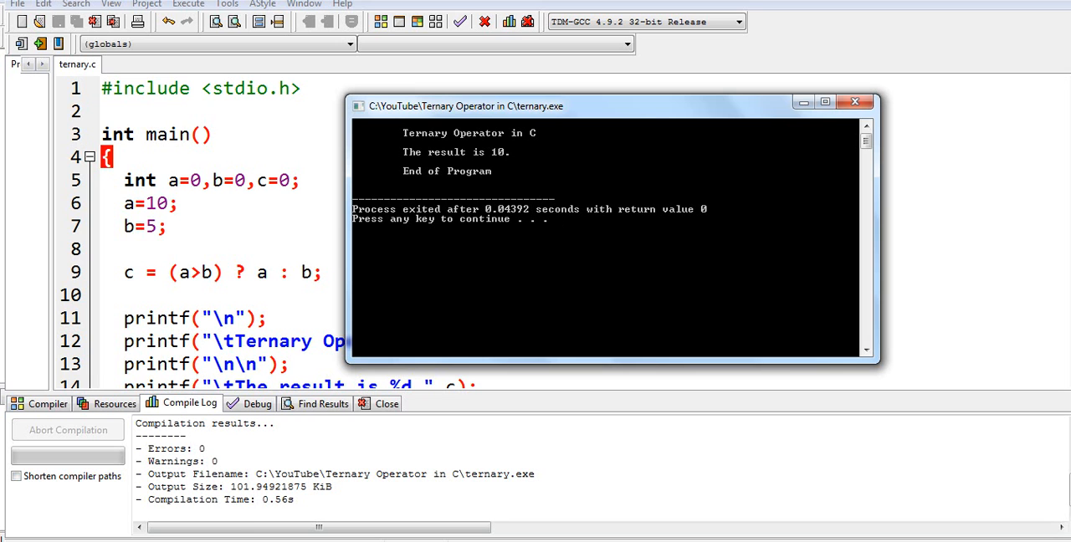
- Edit b's value from 5 to 15 in the source
click(147, 226)
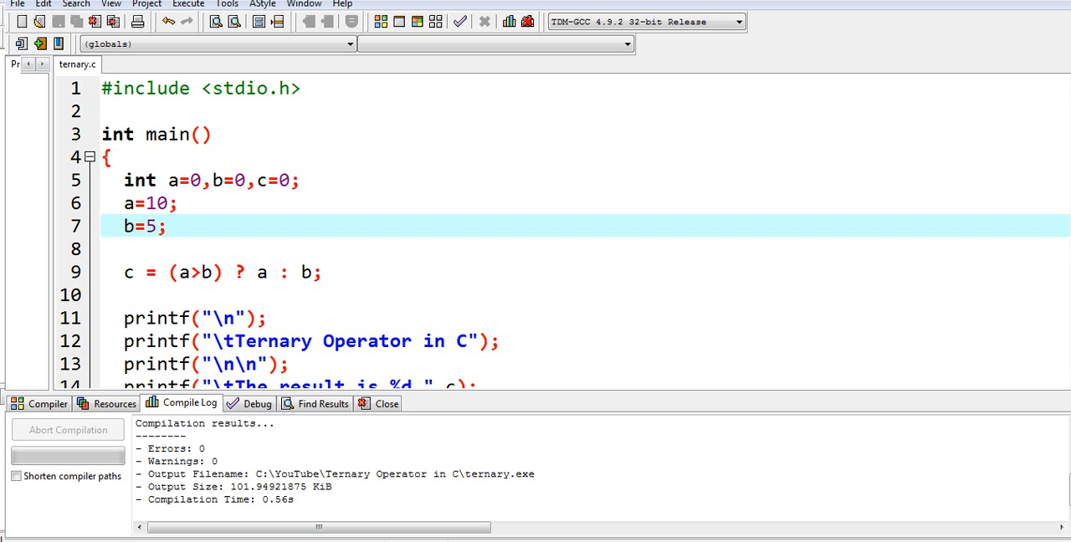
text(1)
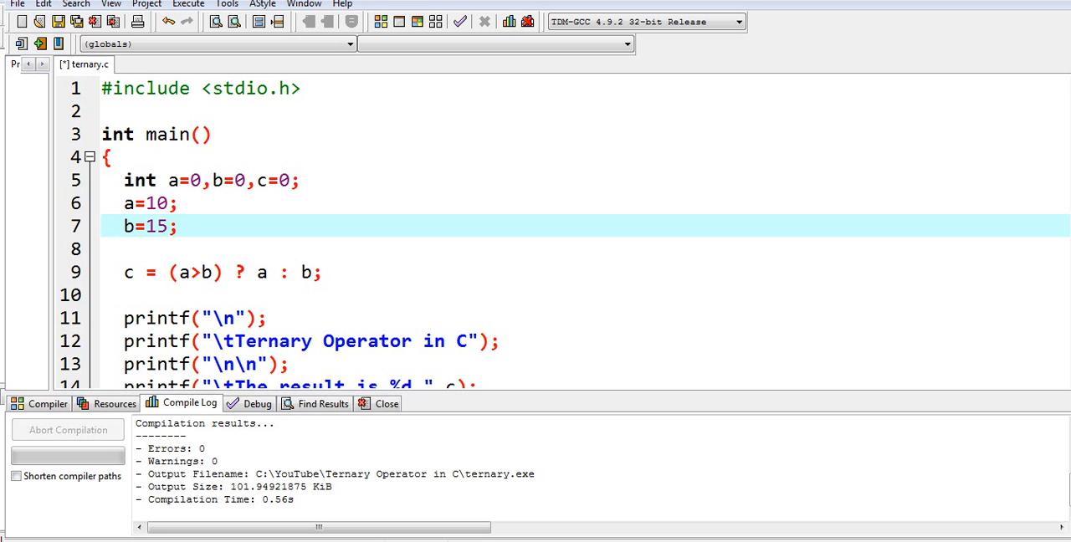